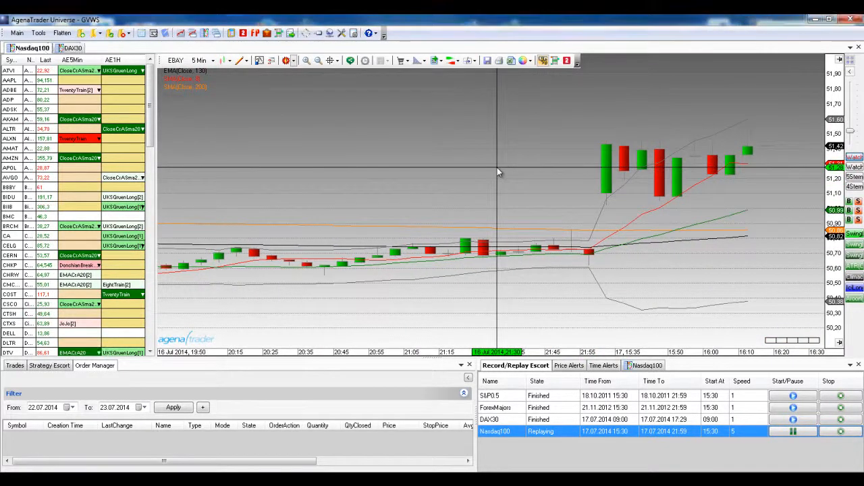
# - Right-click the EBAY 5-minute chart to show its order and alert menu
pyautogui.rightClick(499, 171)
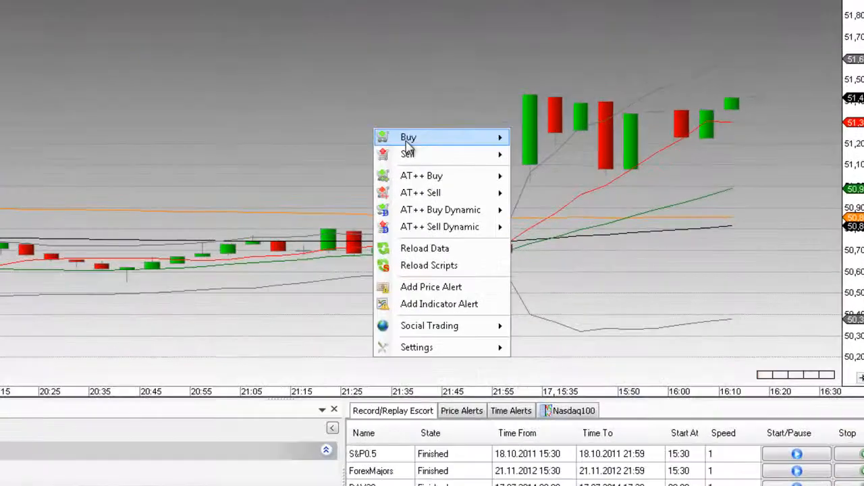